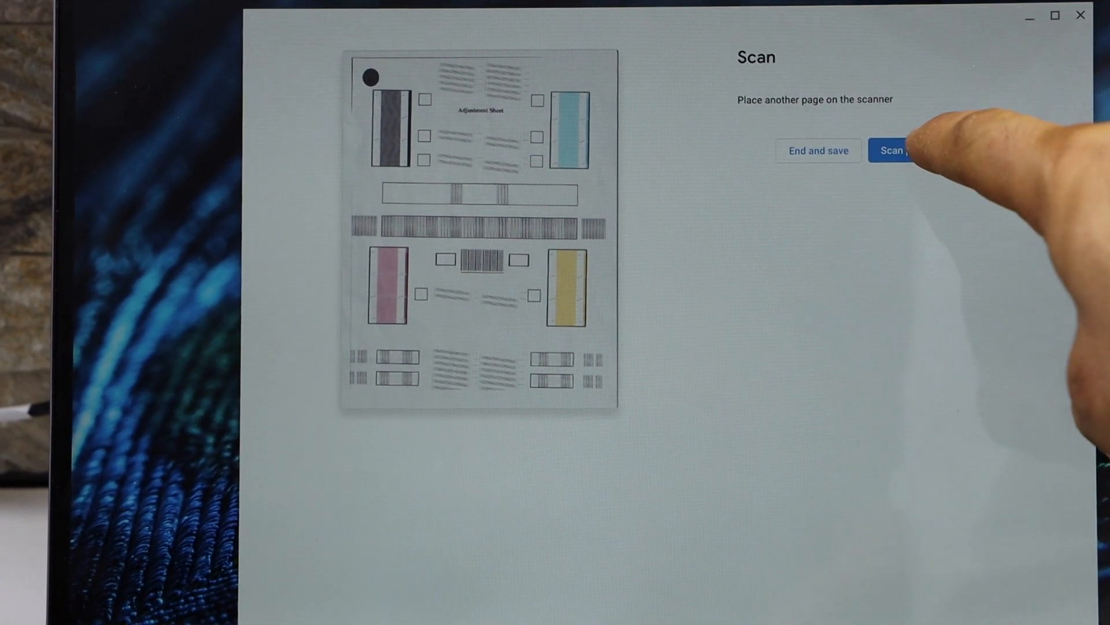
Scan the Windows Printer Test Page as page 2 and save both pages as one file
{"action": "left_click", "coordinate": [890, 150]}
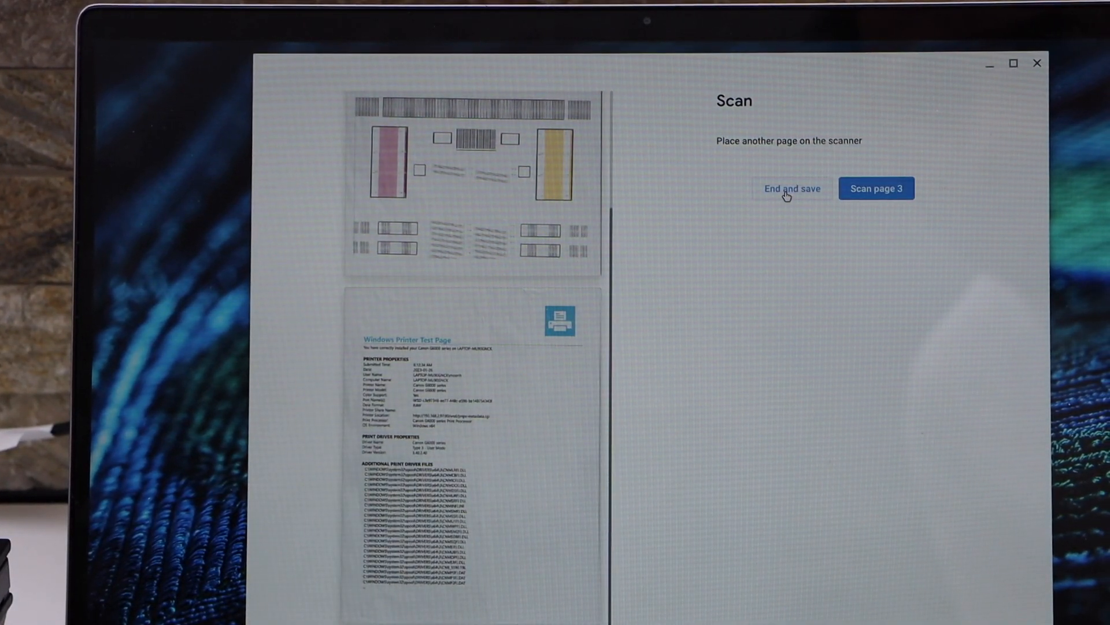
{"action": "left_click", "coordinate": [791, 189]}
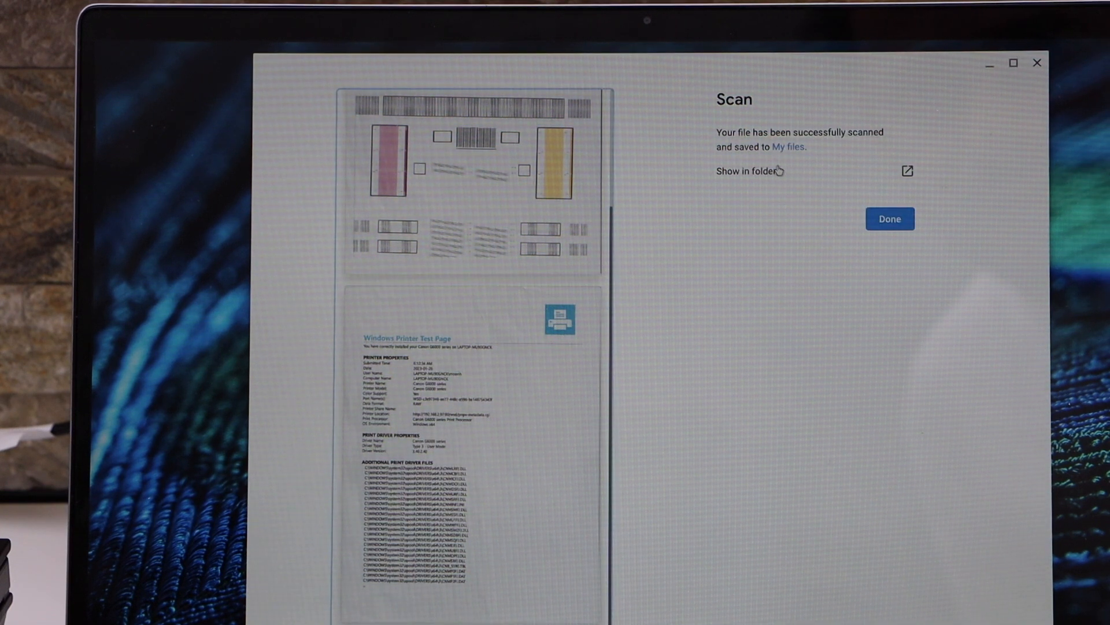
{"action": "mouse_move", "coordinate": [890, 223]}
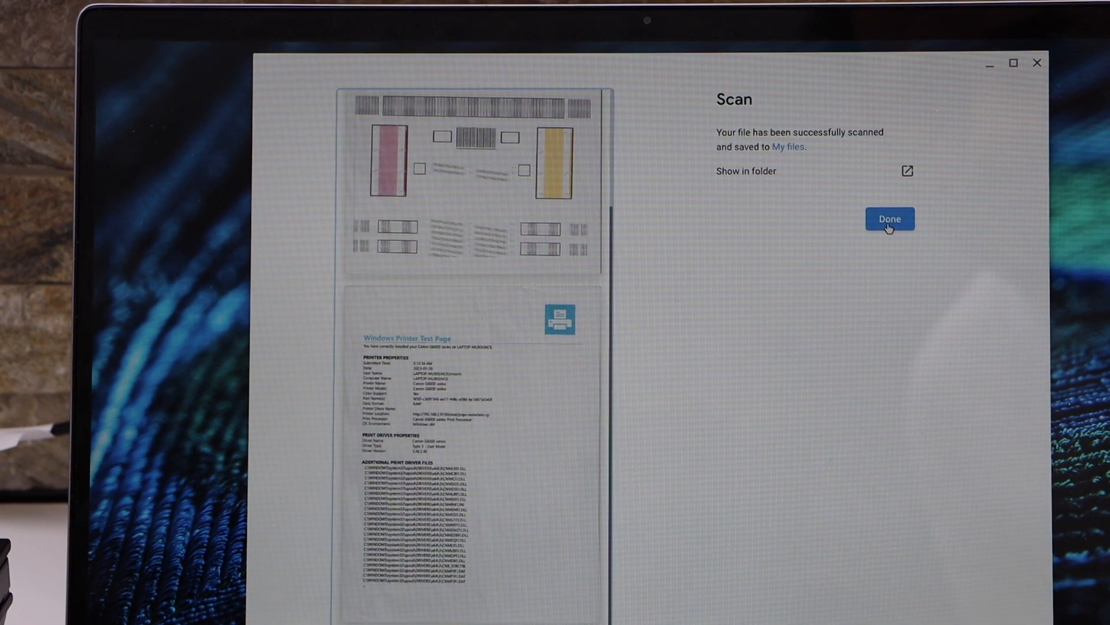
Return to setup, reveal More settings, and view the DPI options while keeping 300 DPI
{"action": "left_click", "coordinate": [890, 218]}
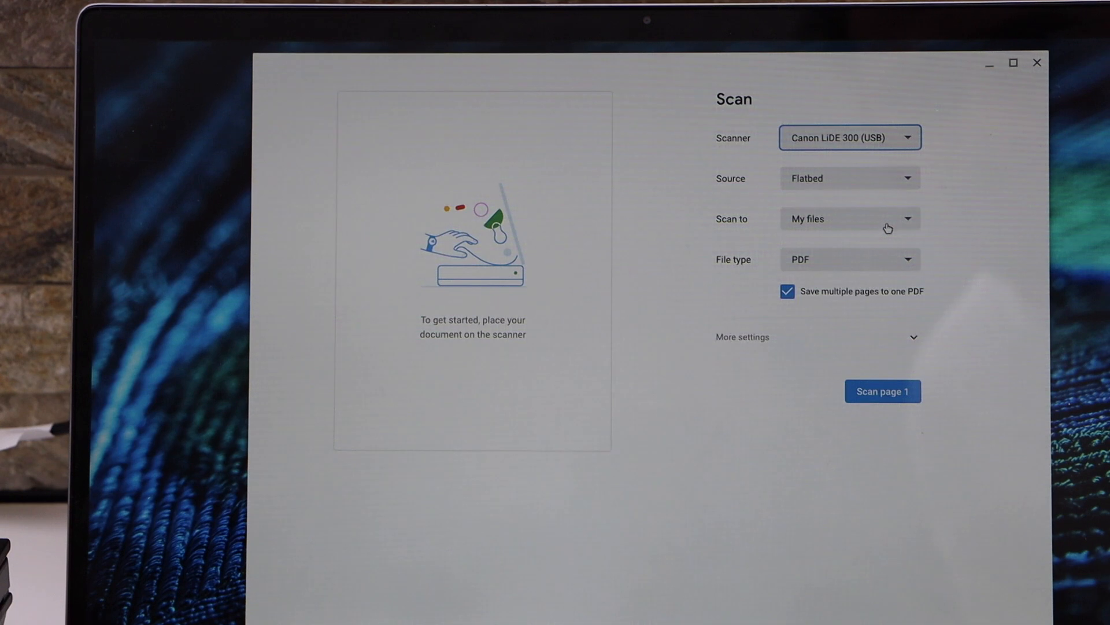
{"action": "mouse_move", "coordinate": [754, 348]}
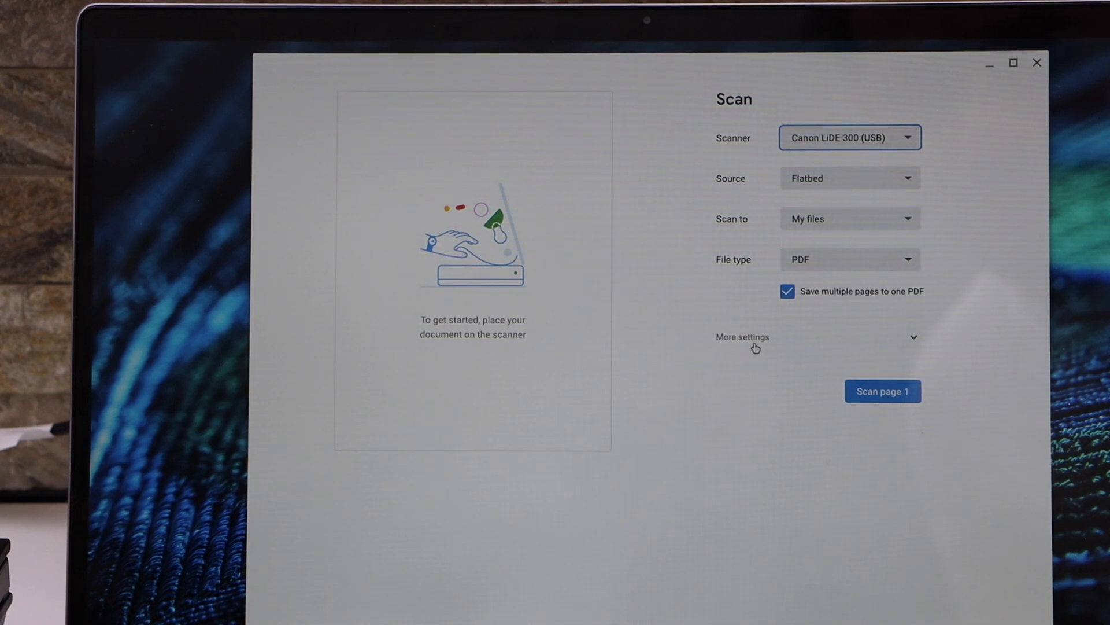
{"action": "left_click", "coordinate": [743, 337]}
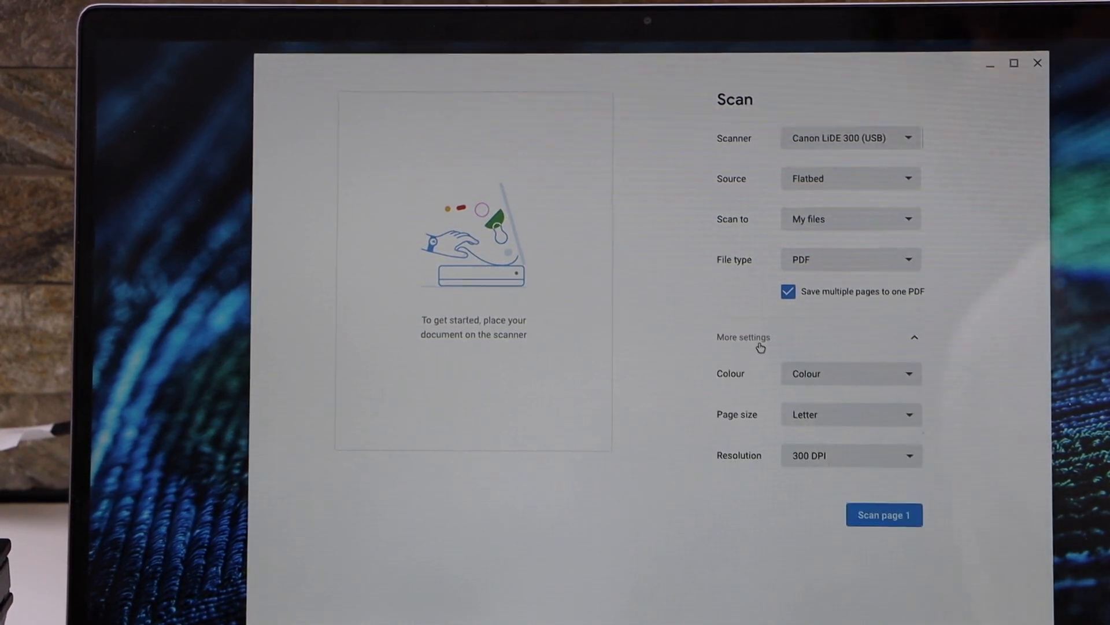
{"action": "left_click", "coordinate": [850, 455]}
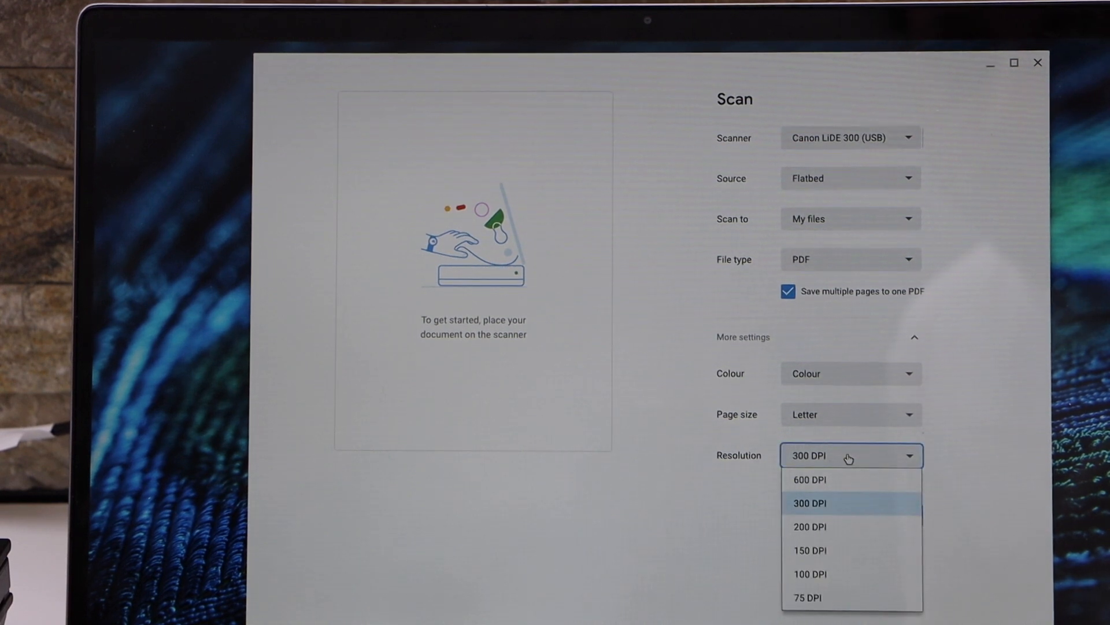
{"action": "mouse_move", "coordinate": [810, 550]}
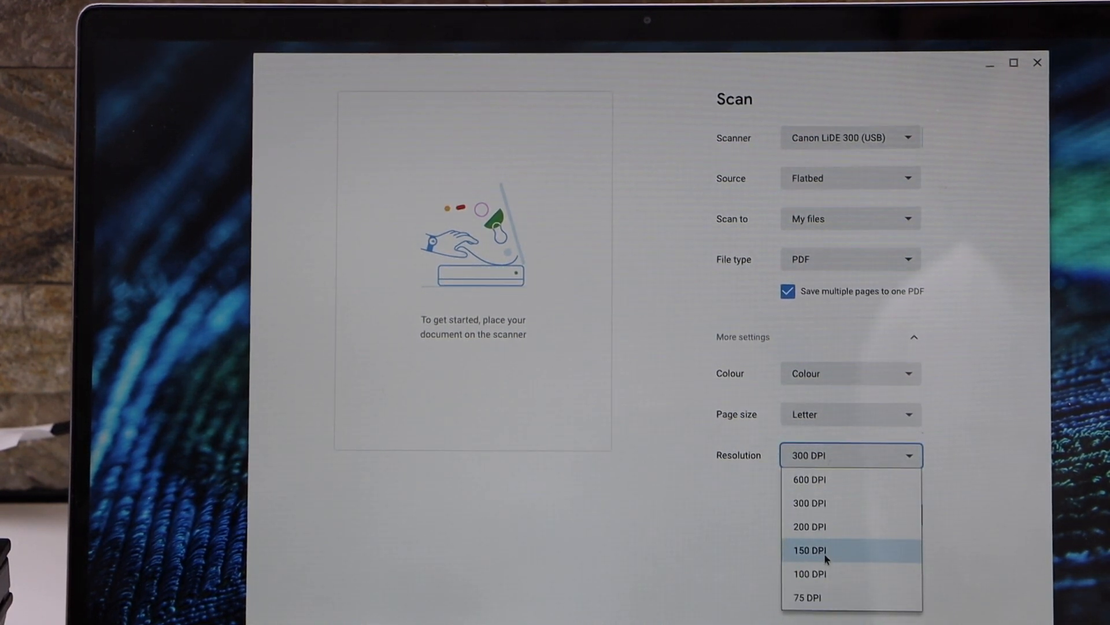
{"action": "mouse_move", "coordinate": [699, 482]}
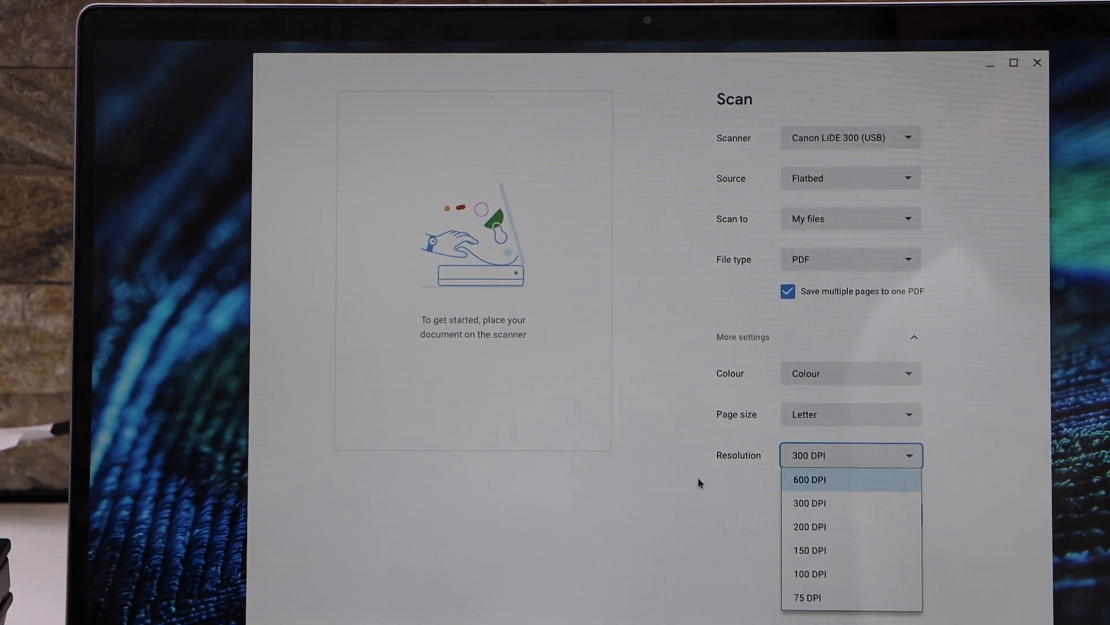
{"action": "left_click", "coordinate": [810, 503]}
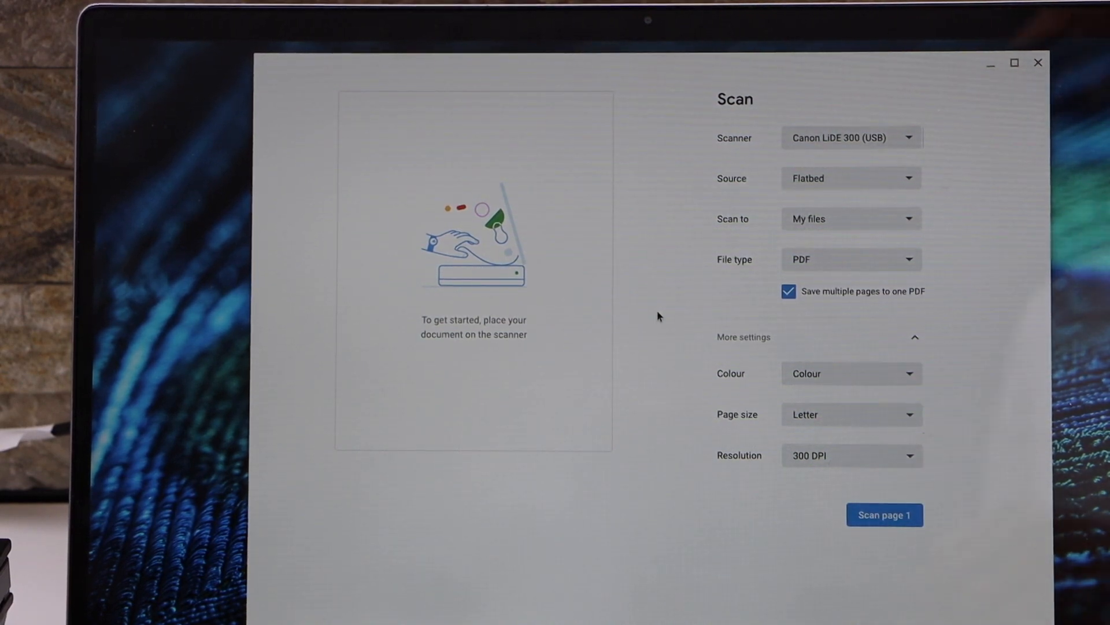